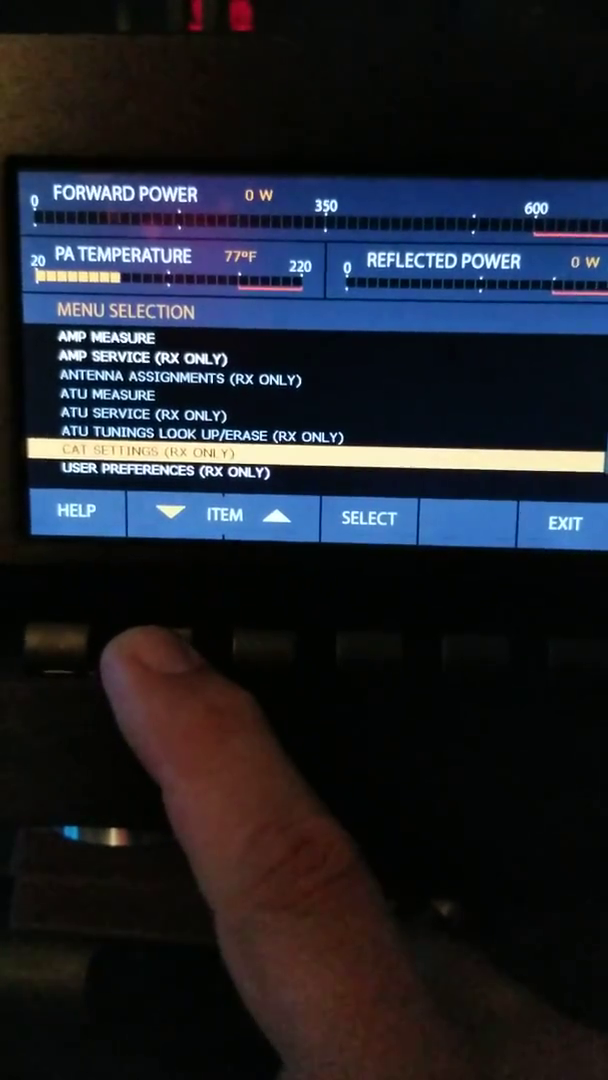
- Move the menu highlight from CAT Settings down to User Preferences (RX only)
left_click(168, 519)
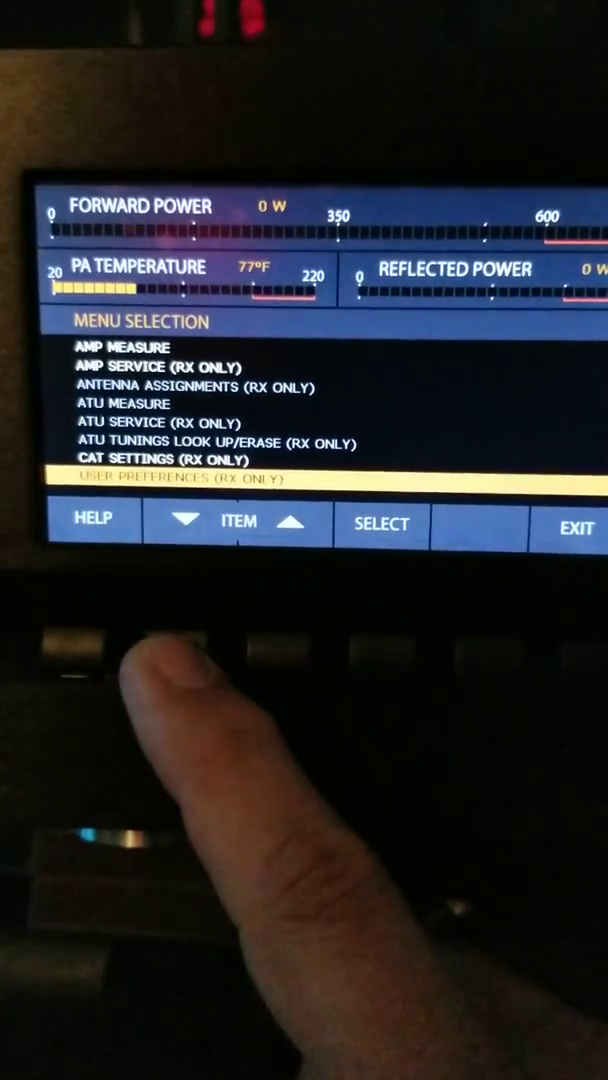
left_click(381, 523)
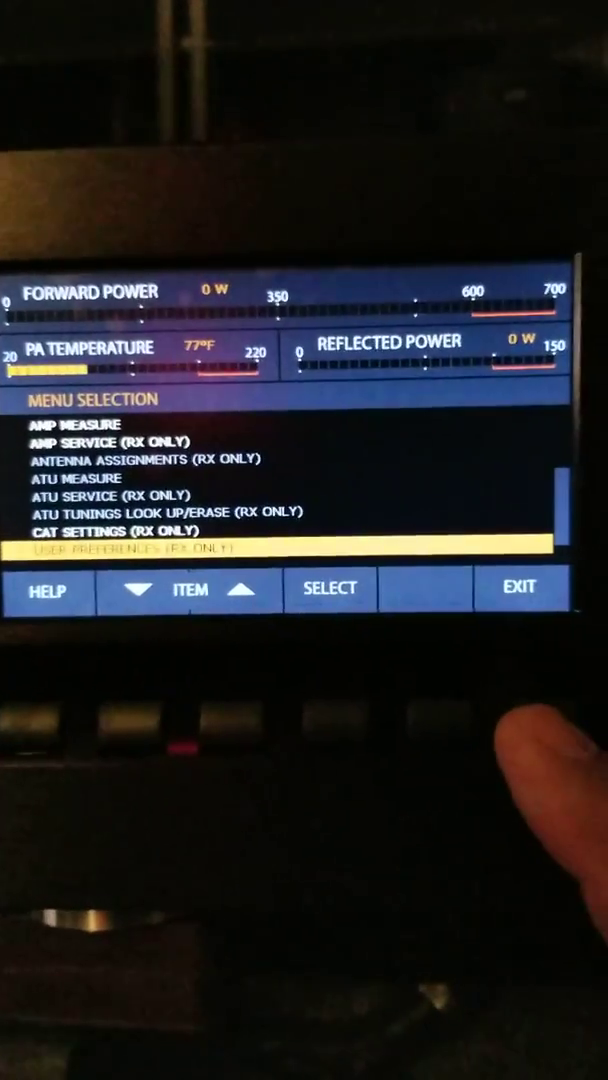
- Exit Menu Selection to the main screen showing standby and 26.000–30.000 MHz
left_click(521, 588)
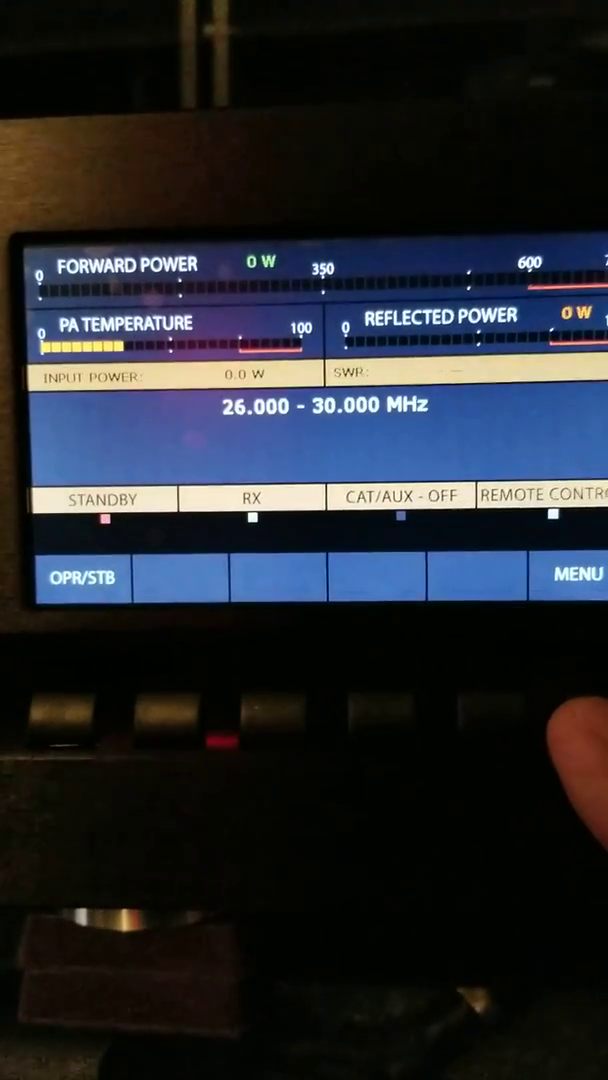